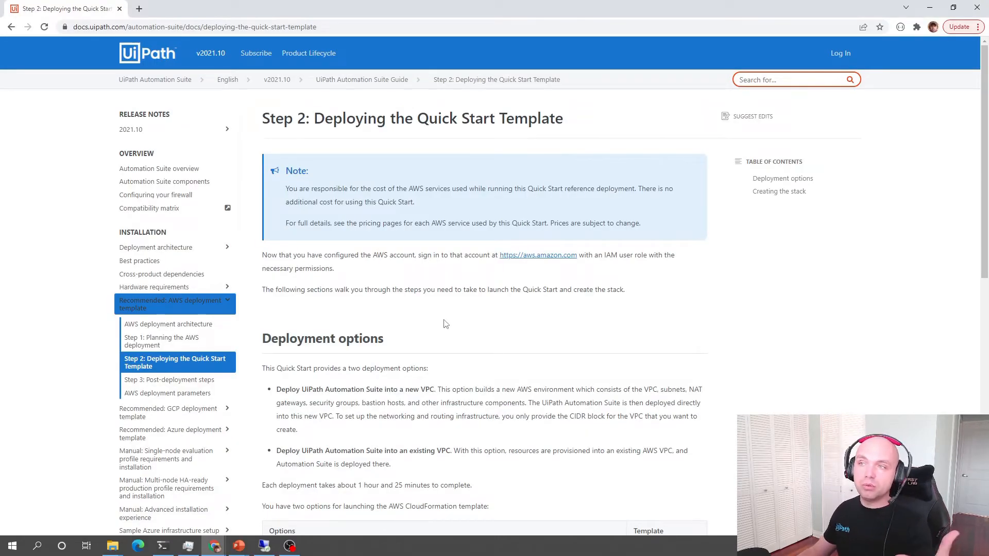
- Launch the 'Deploy UiPath Automation Suite into an existing VPC on AWS' Quick Start link
scroll(down, 3)
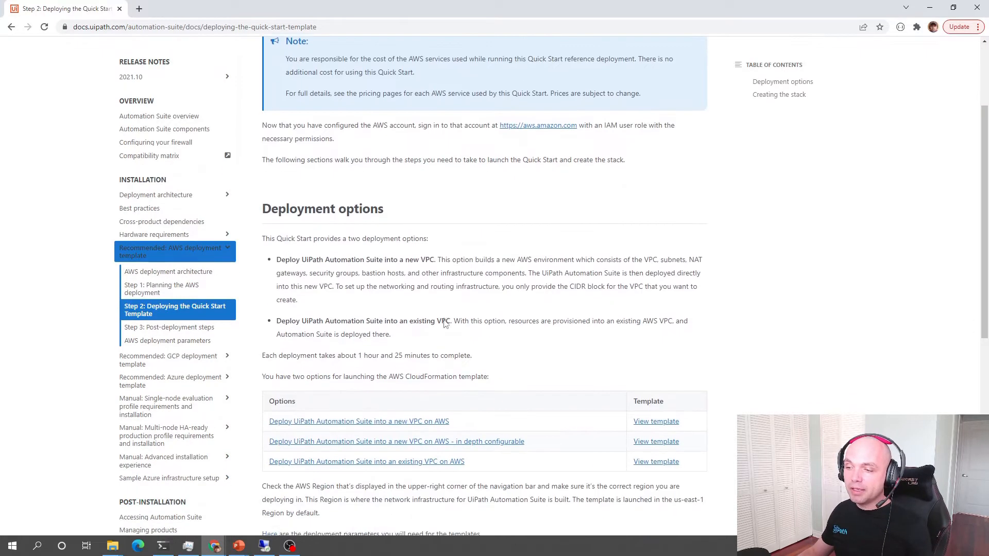
scroll(down, 3)
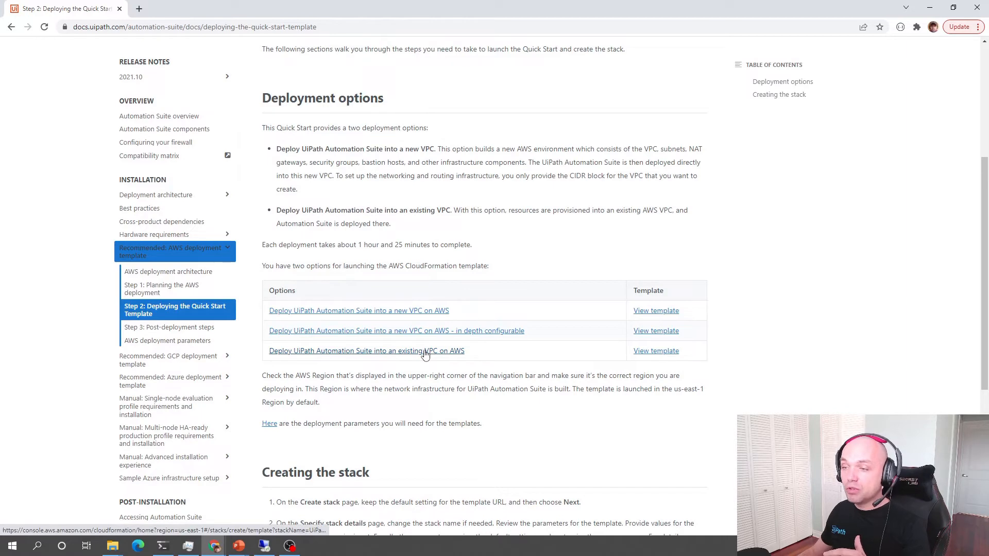
click(366, 351)
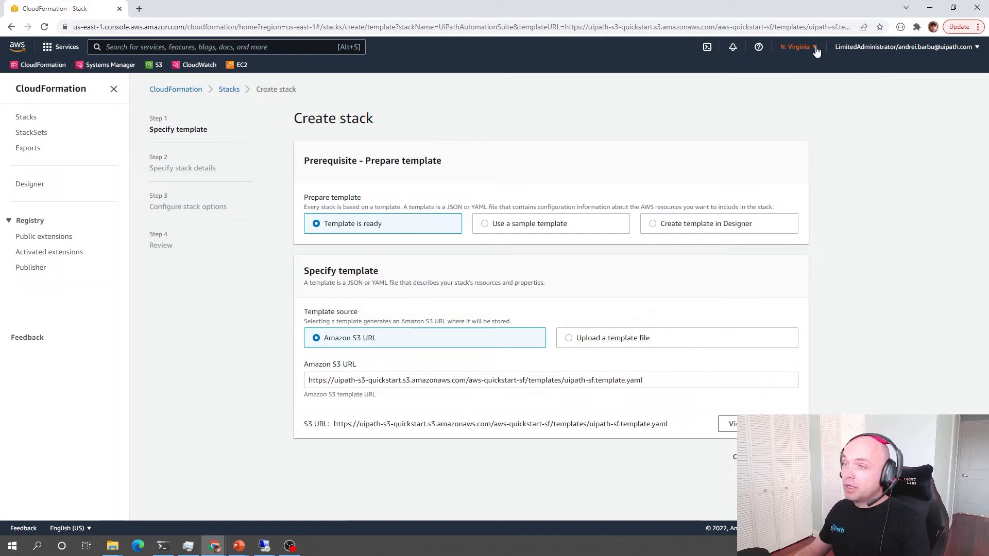
- Switch to the Canada (Central) region and accept the pre-filled template
click(796, 47)
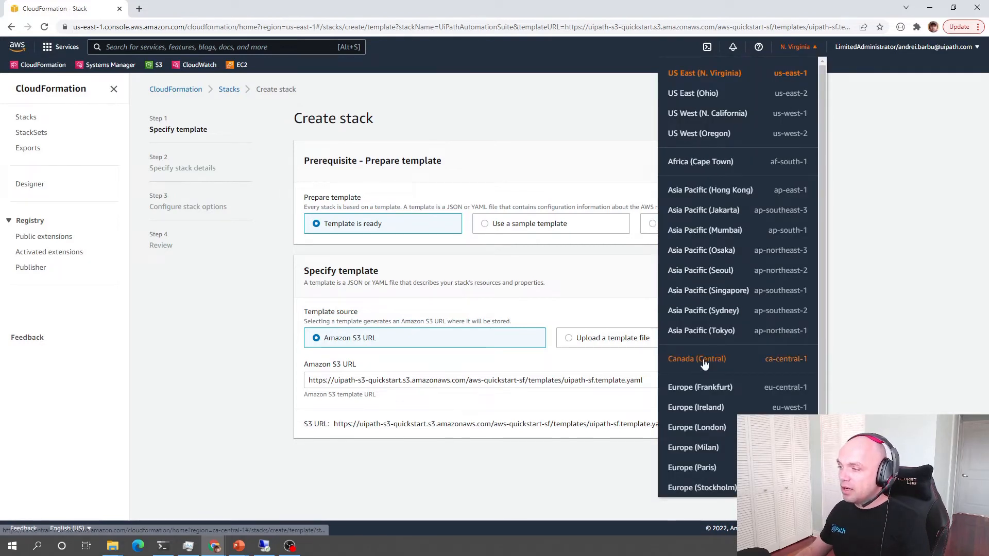
click(697, 359)
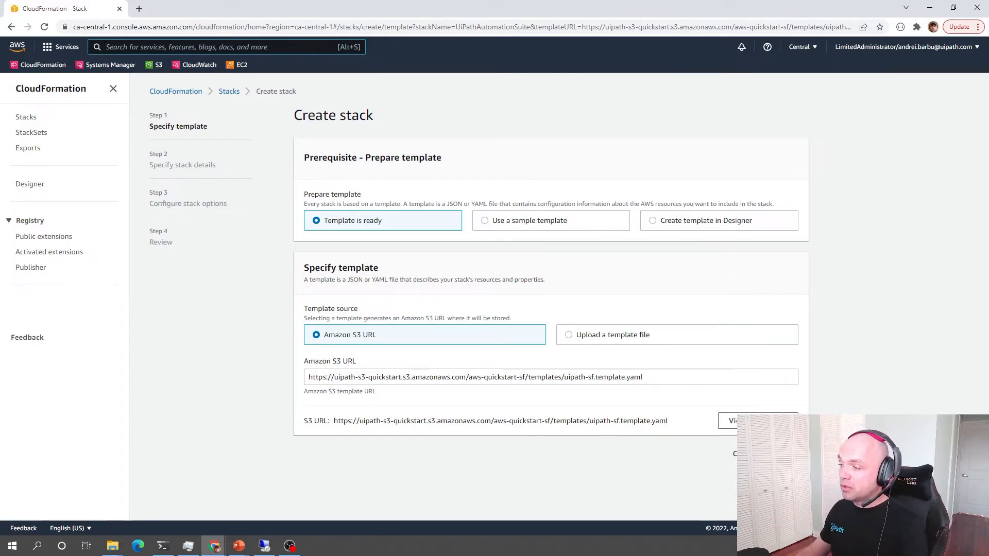
click(735, 453)
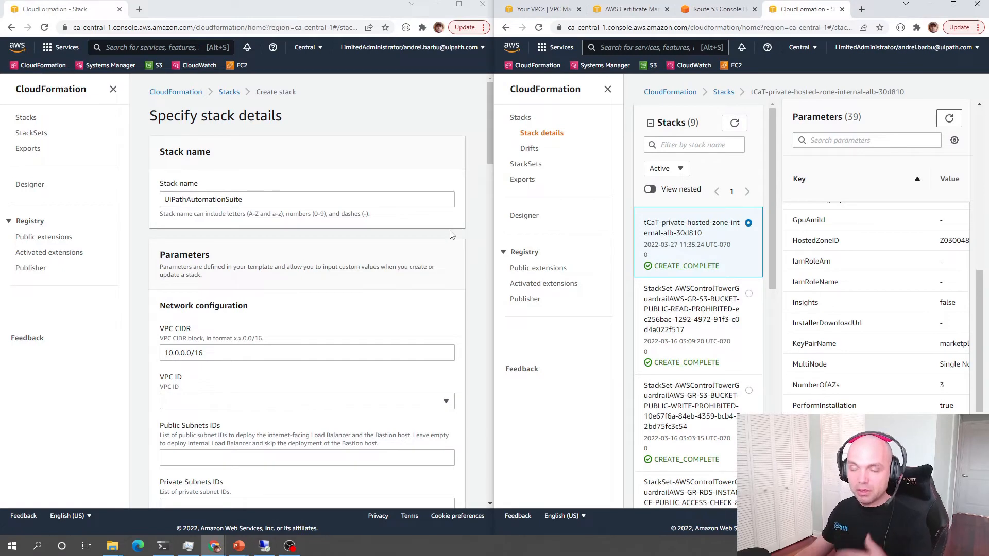
- Check the VPCs in the VPC console and choose vpc-0a13c68e7aecb7b61 as VPC ID
scroll(down, 3)
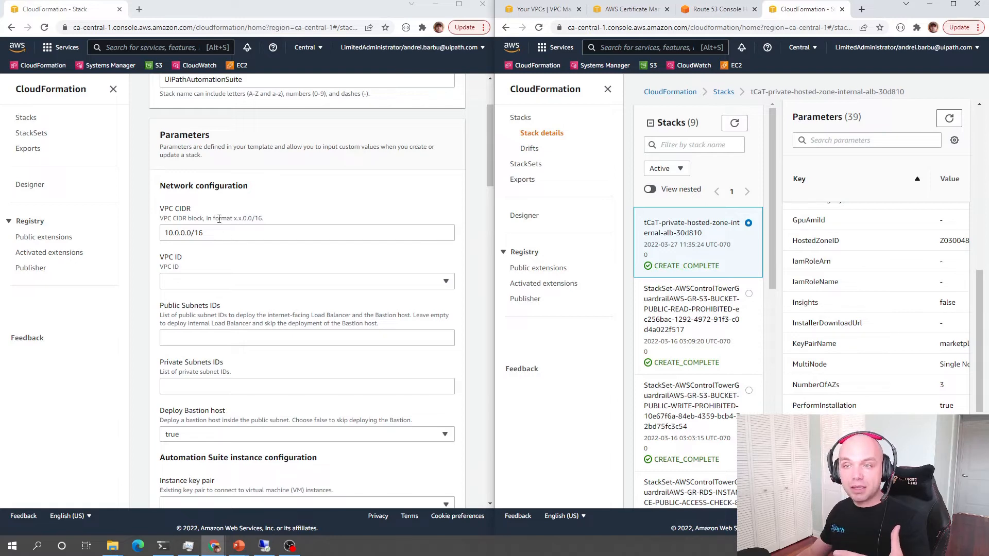
mouse_move(421, 148)
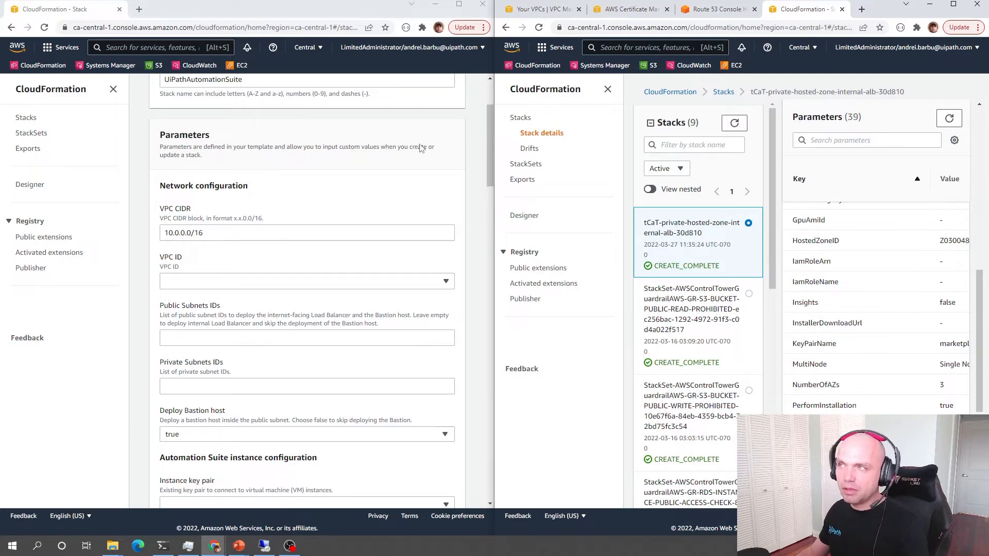
click(539, 9)
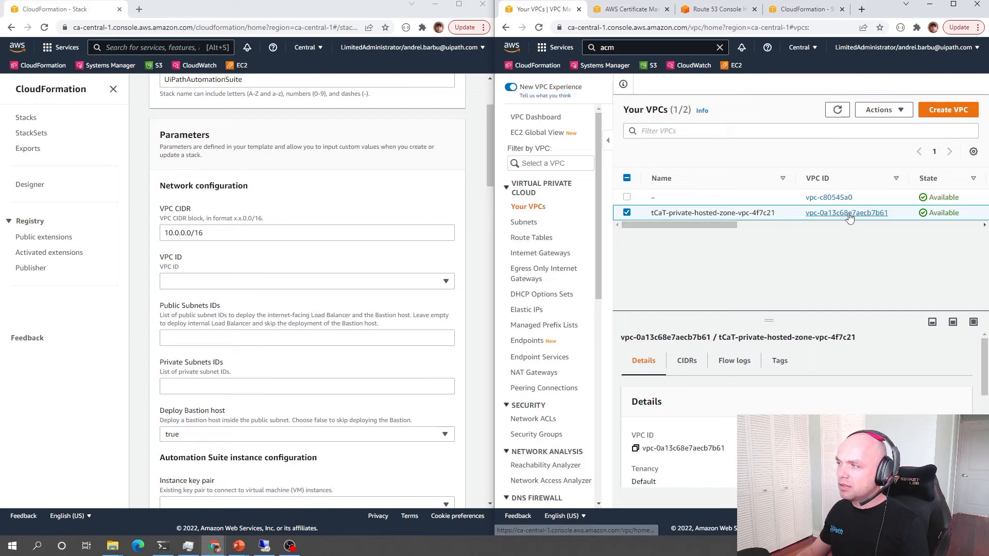
scroll(down, 3)
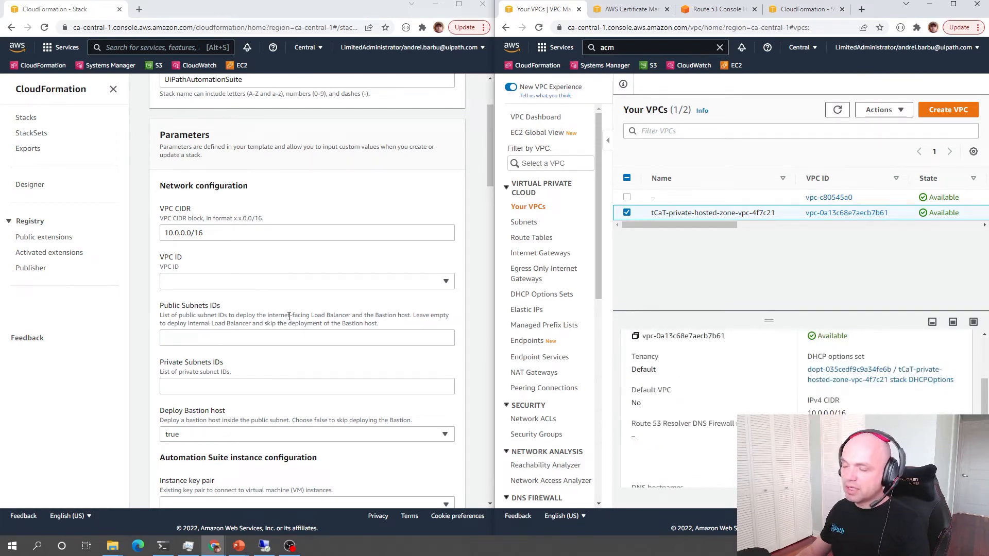
click(445, 281)
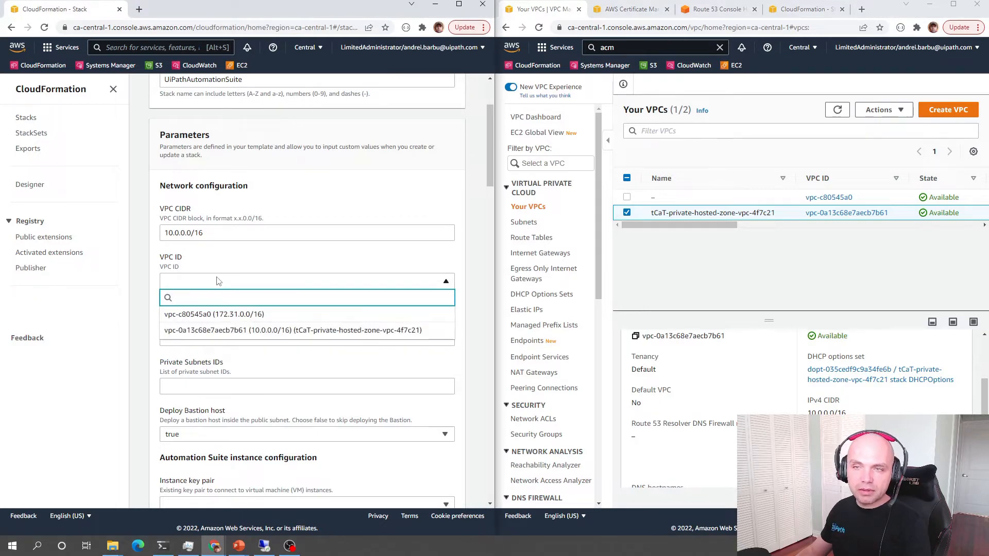
mouse_move(322, 337)
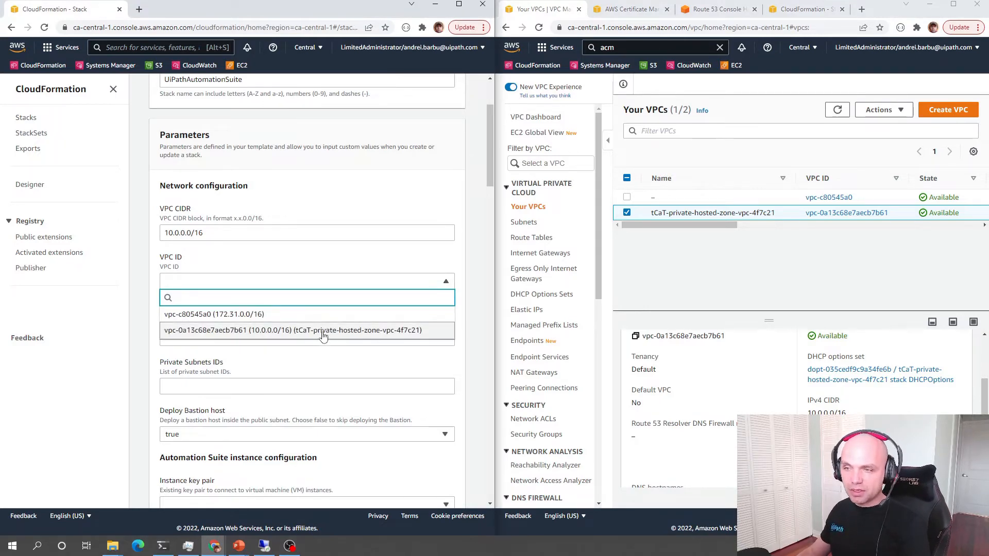
click(292, 330)
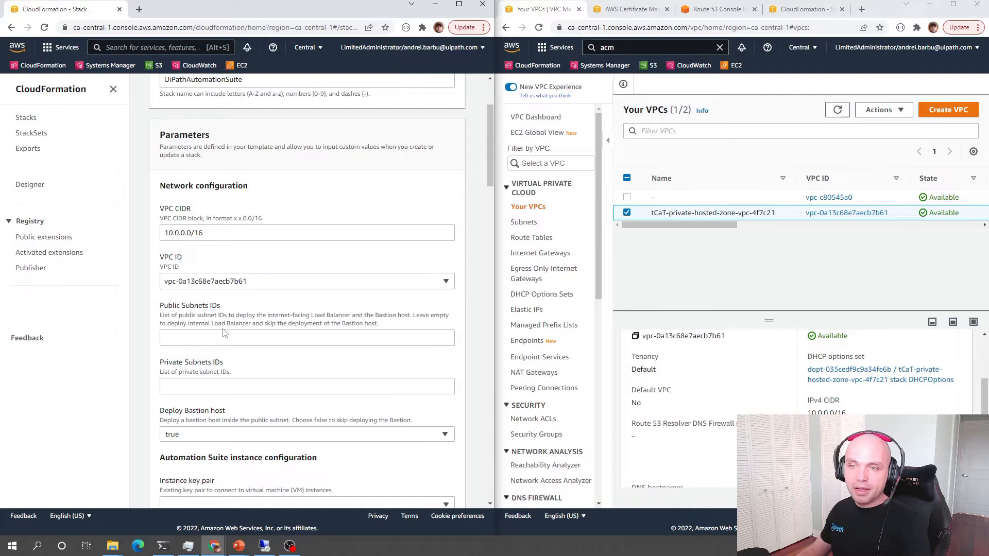
mouse_move(297, 314)
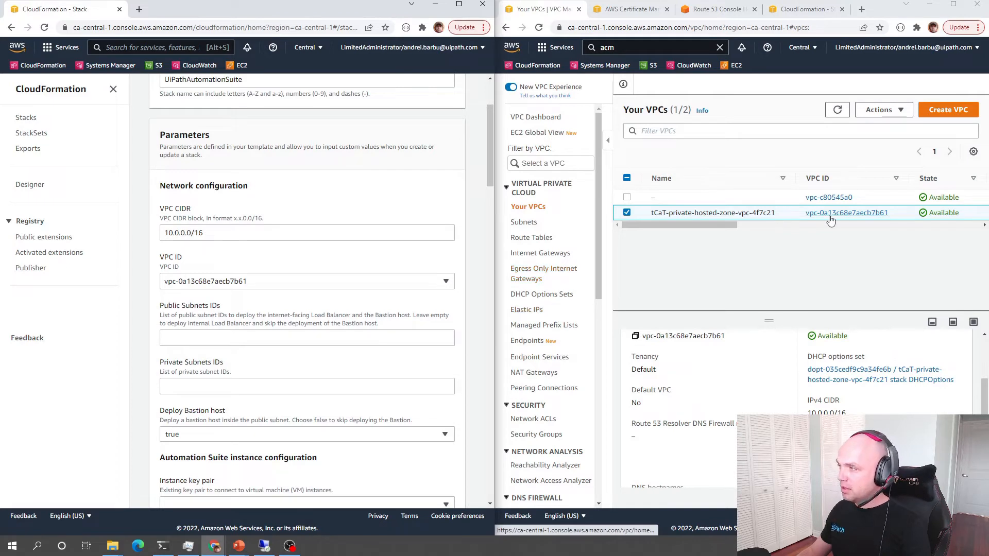
- Enter private subnets subnet-03ec8caefb07bc0d3 and subnet-000237a7e2e22537c, and turn off the bastion host
click(525, 222)
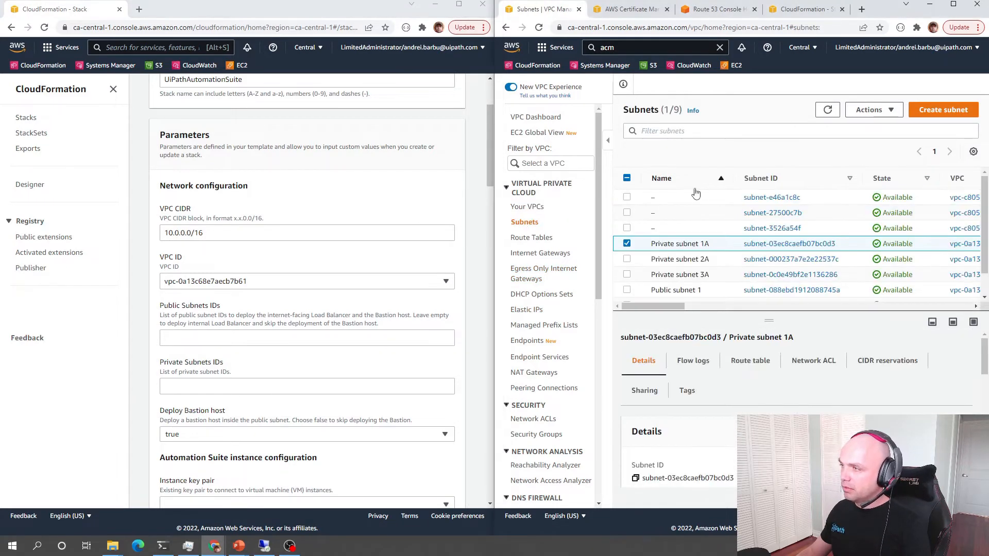
mouse_move(541, 294)
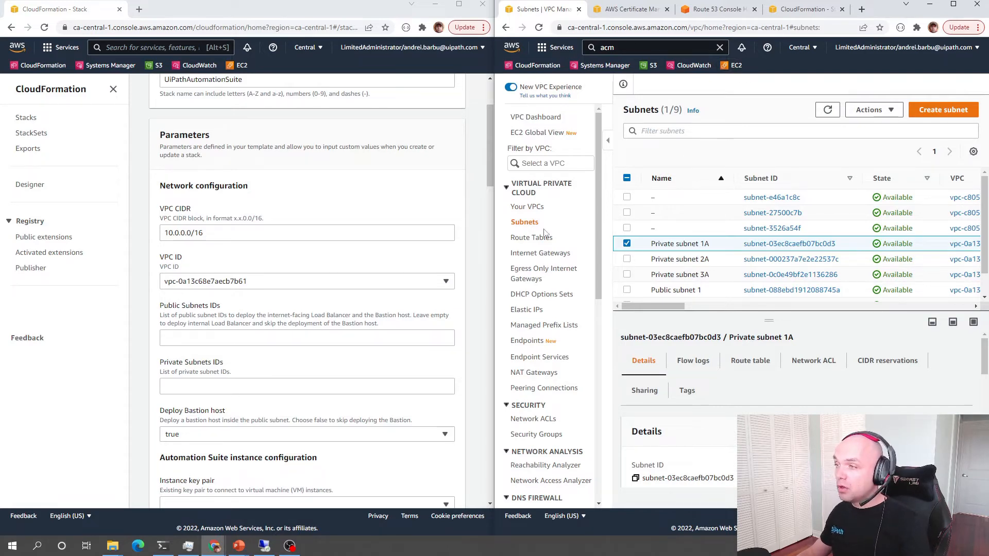
double_click(789, 244)
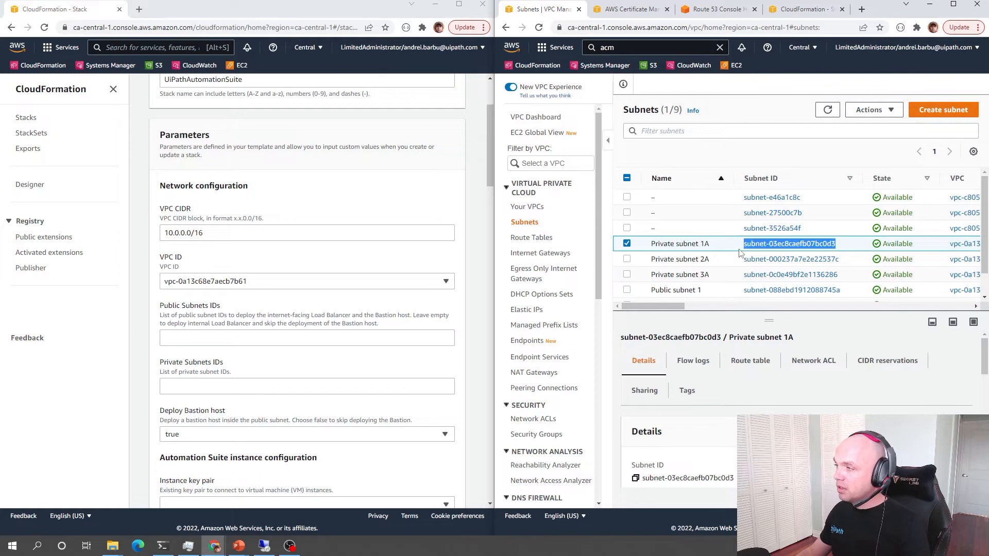
click(306, 338)
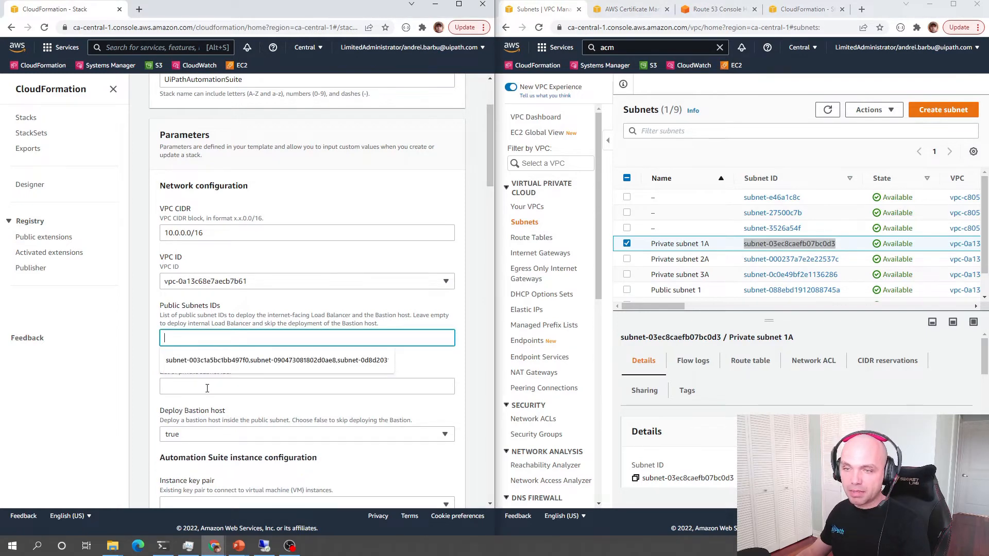
text(subnet-03ec8caefb07bc0d3)
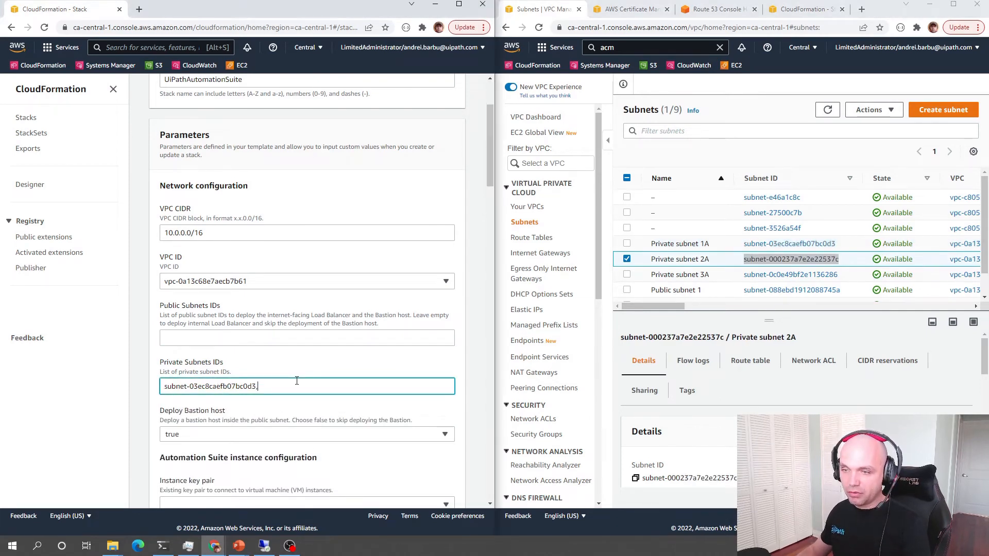
text(,subnet-000237a7e2e22537c,subnet-0c0e49bf2e1136286)
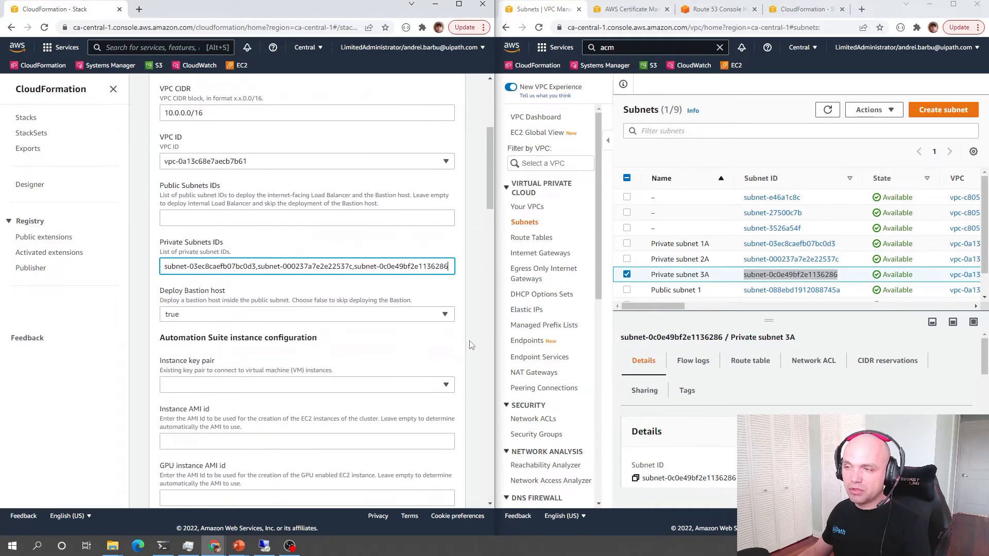
click(306, 314)
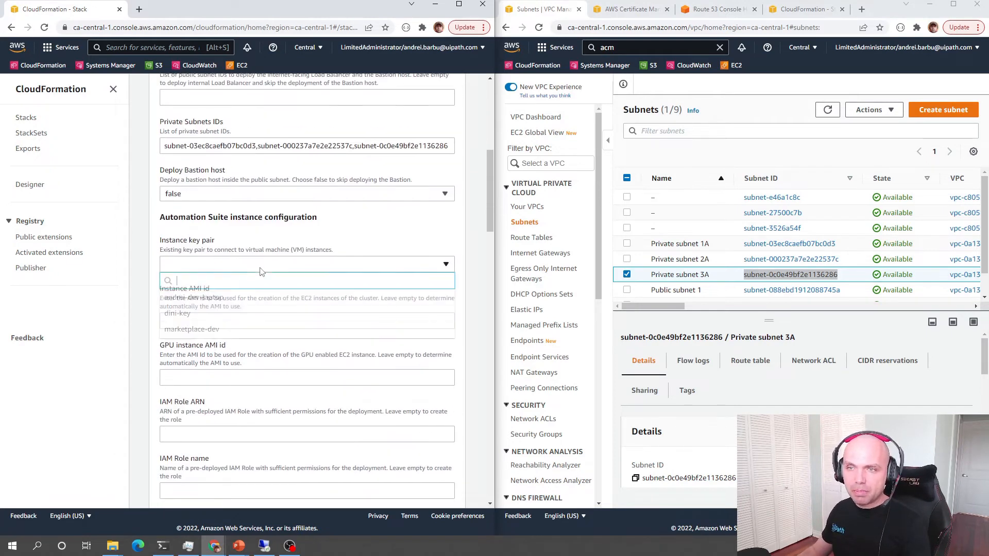
- Use the marketplace-dev key pair and select hosted zone Z030048534I110MY76HK0
click(191, 329)
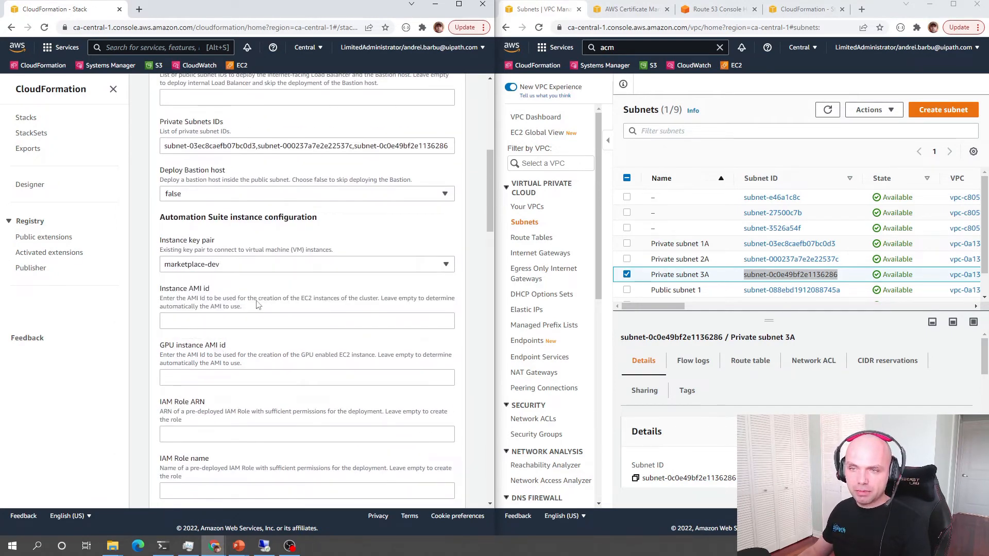
scroll(down, 3)
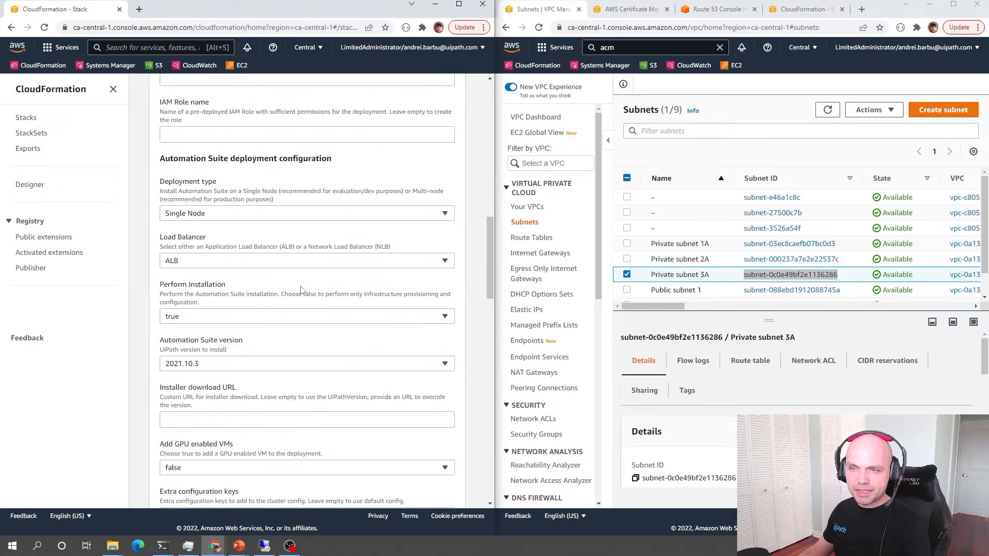
scroll(down, 3)
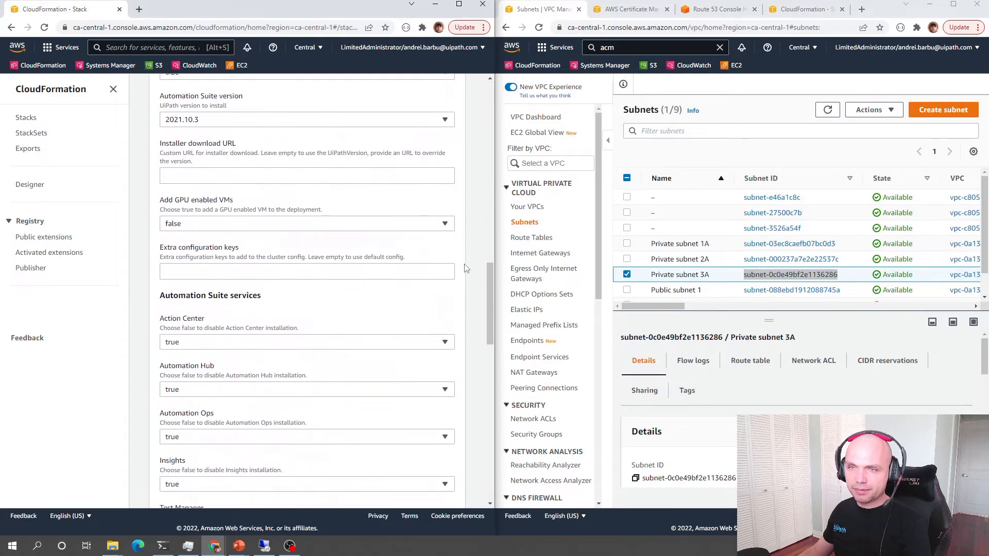
scroll(down, 3)
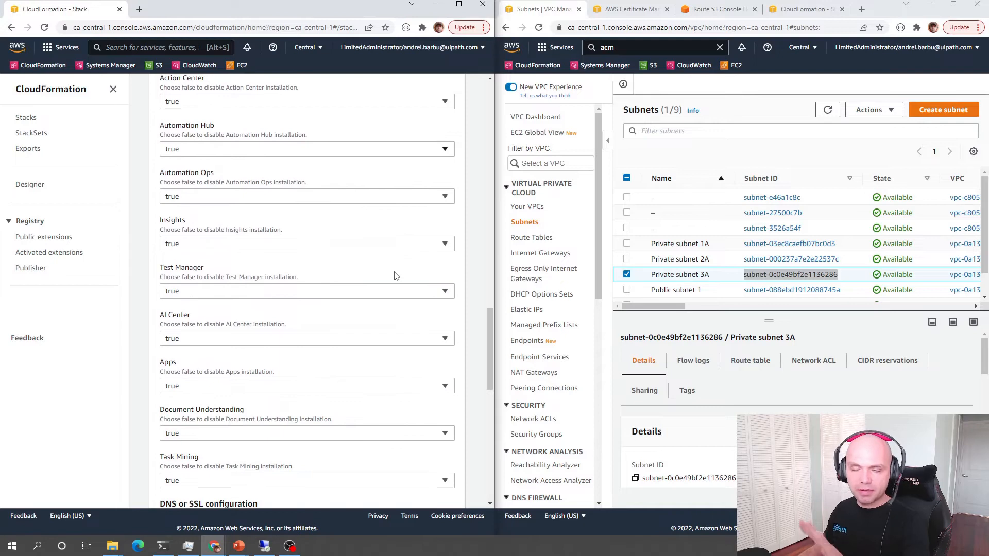
scroll(down, 3)
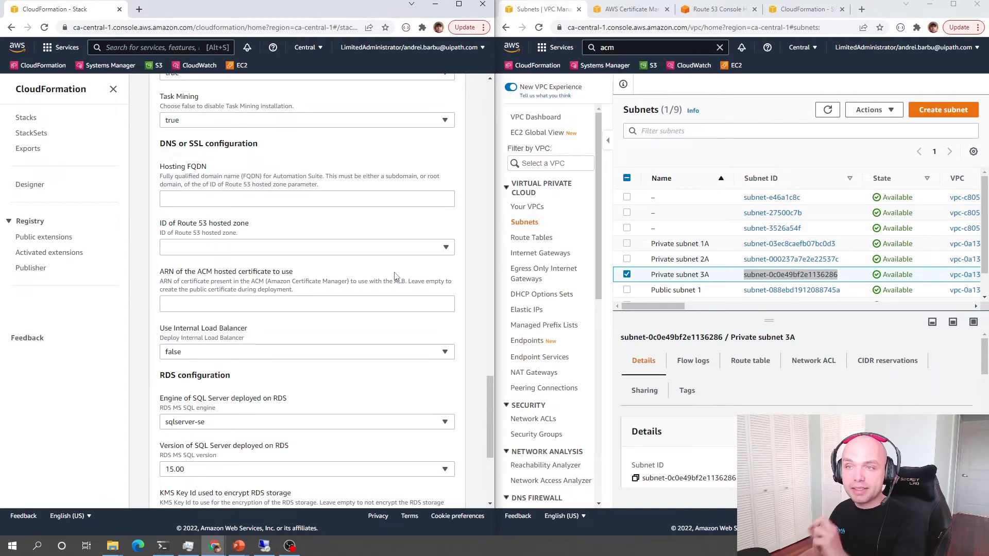
mouse_move(245, 255)
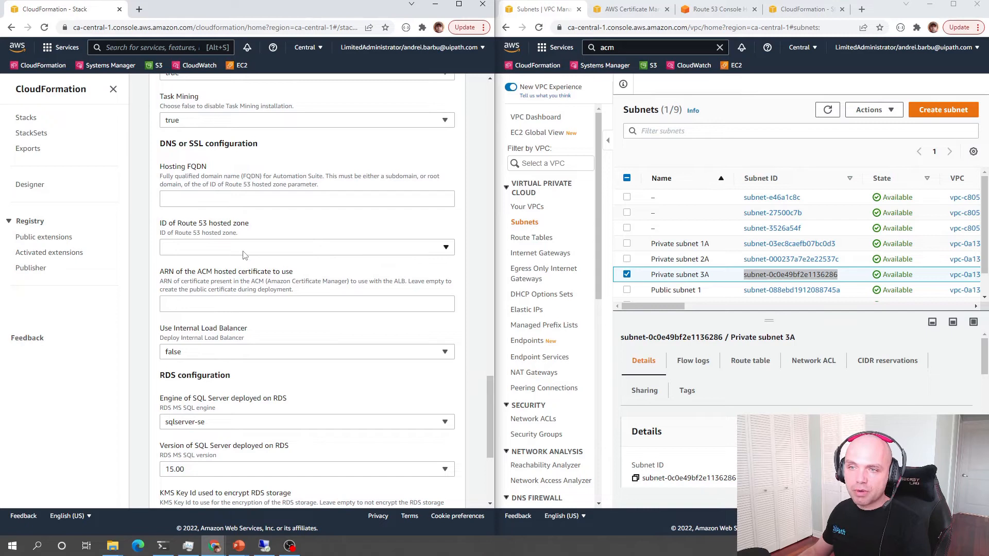
click(444, 247)
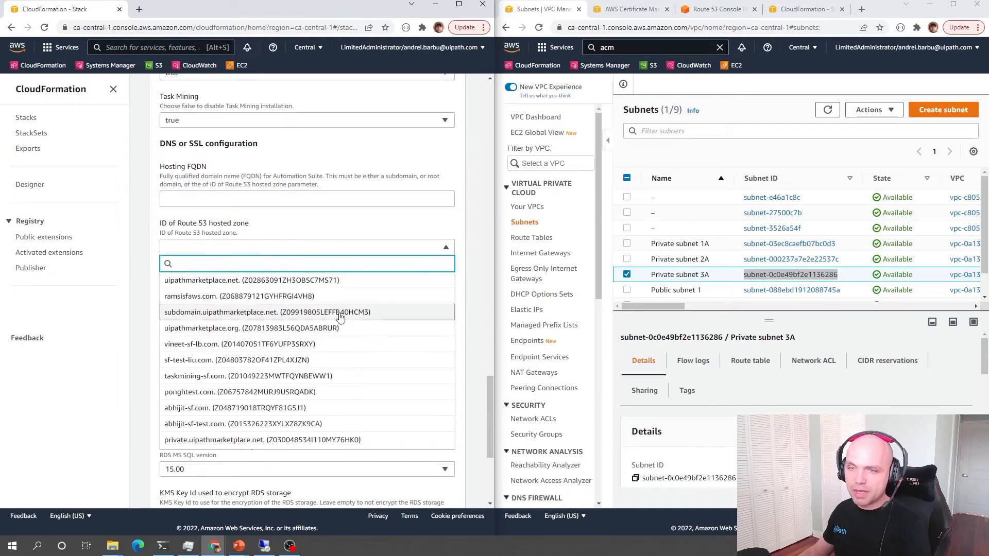
mouse_move(231, 440)
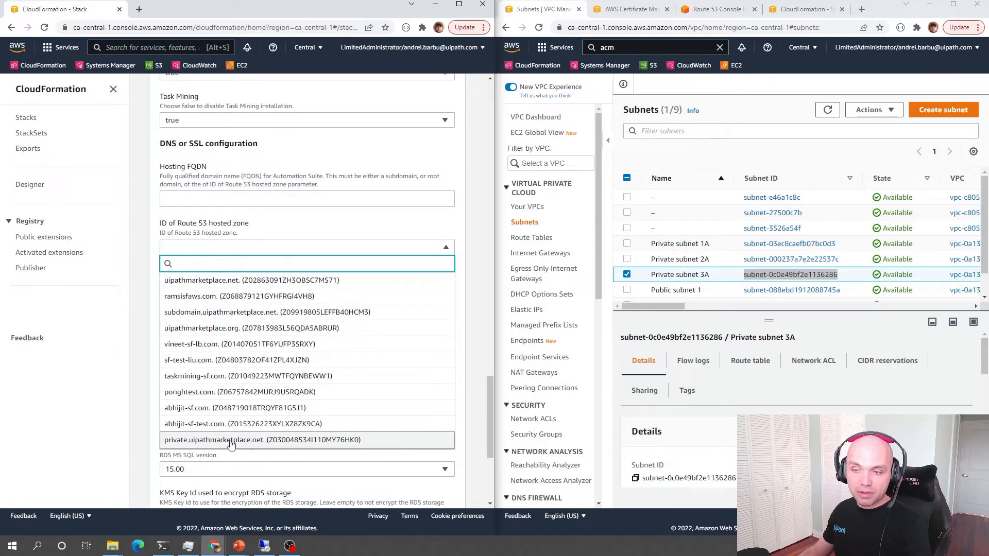
click(263, 440)
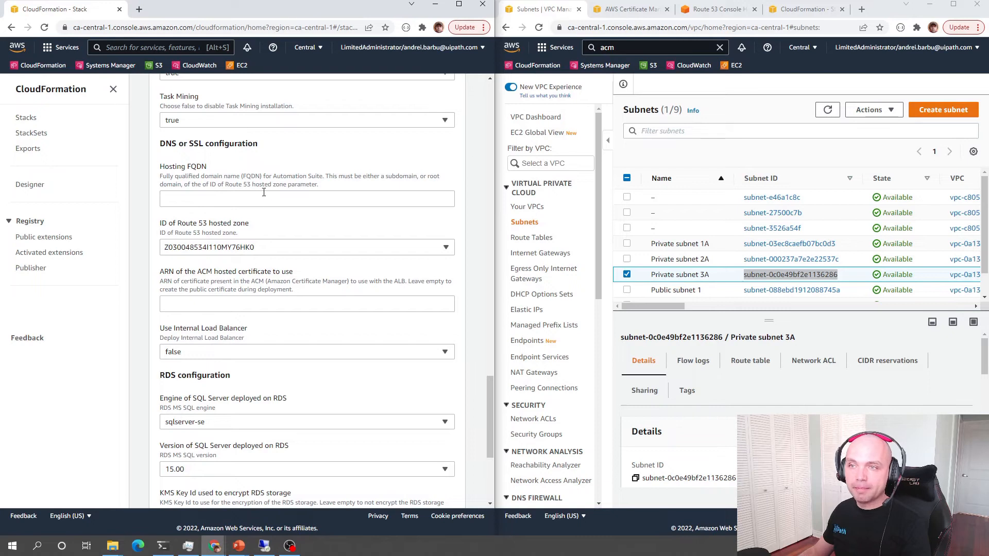
- Enter Hosting FQDN testprivate.private.uipathmarketplace.net and set Use Internal Load Balancer to true
text(testprivate.private.us)
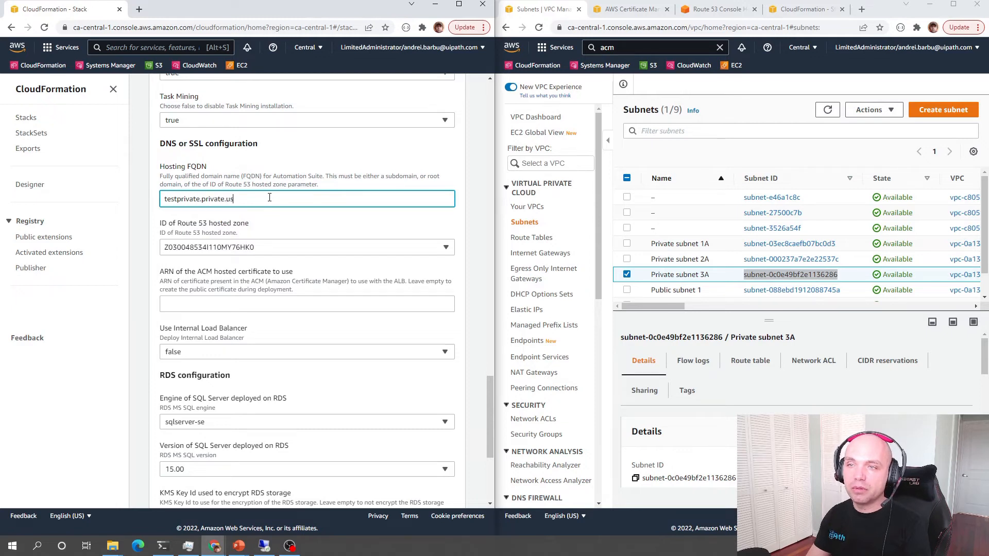
text(ipathmarket)
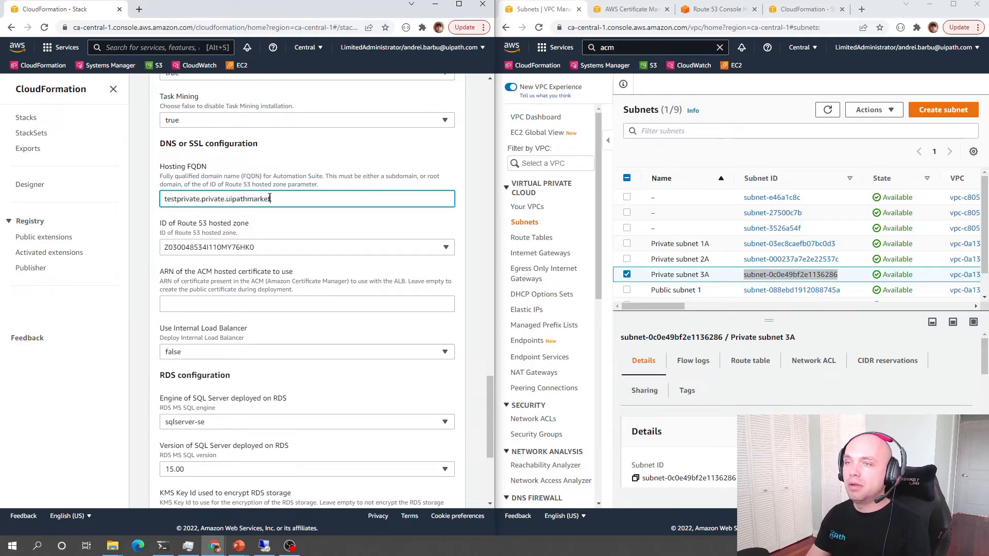
text(place.net)
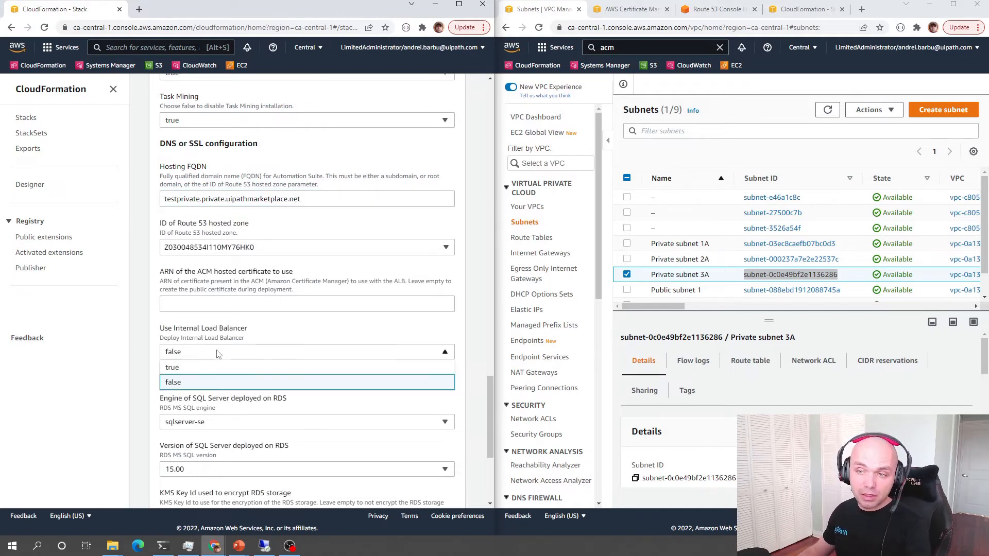
click(172, 367)
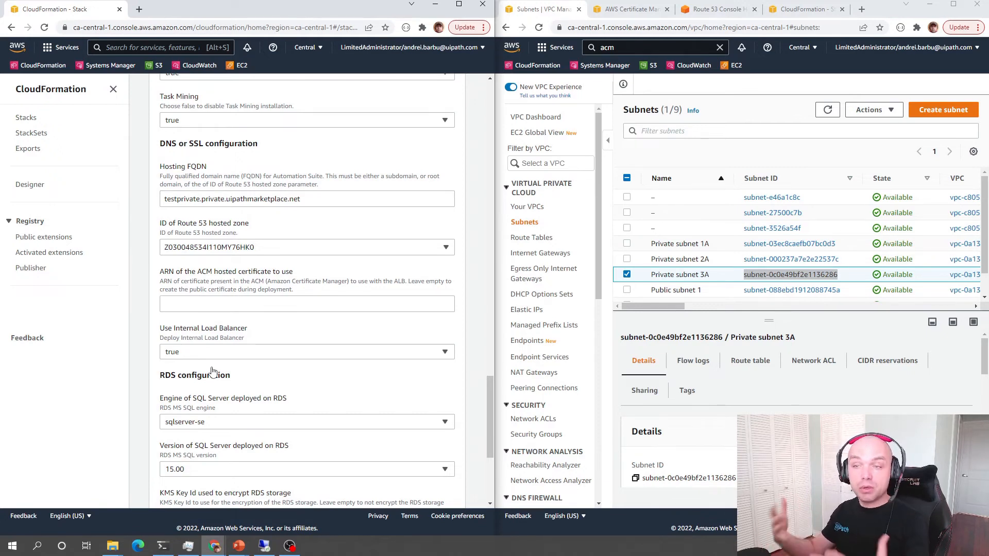
mouse_move(322, 272)
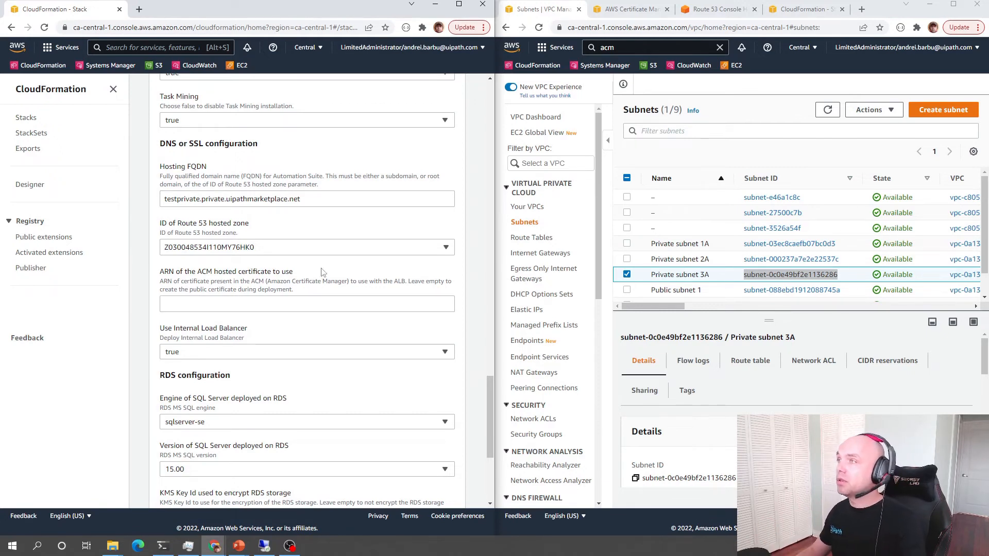
click(627, 9)
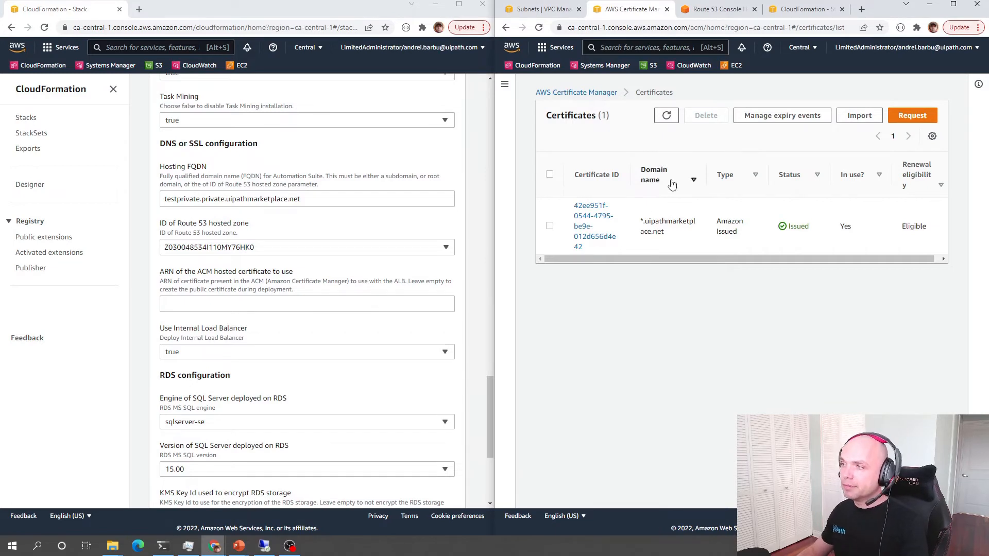
- Copy the wildcard uipathmarketplace.net certificate's ARN into the ACM certificate ARN field
click(593, 226)
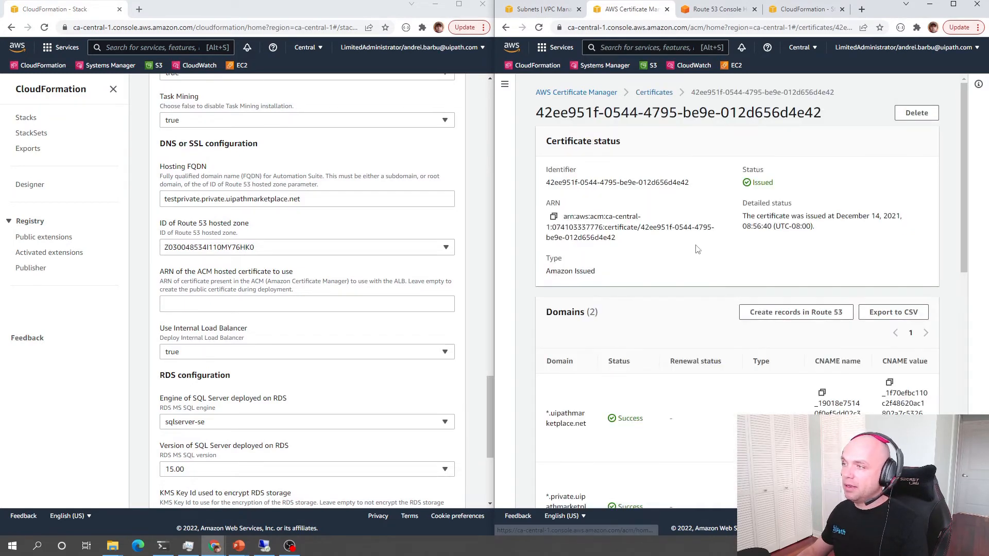
click(553, 217)
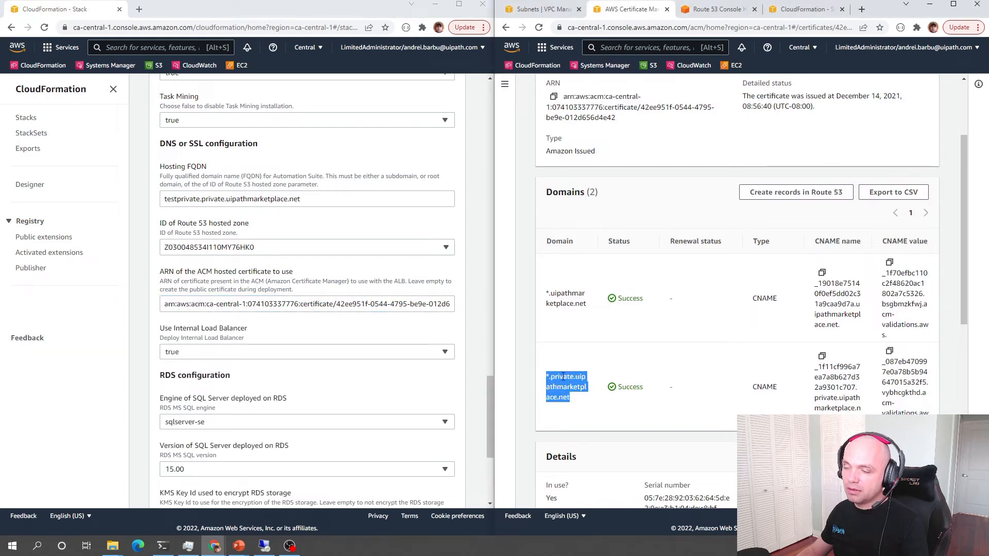
click(566, 387)
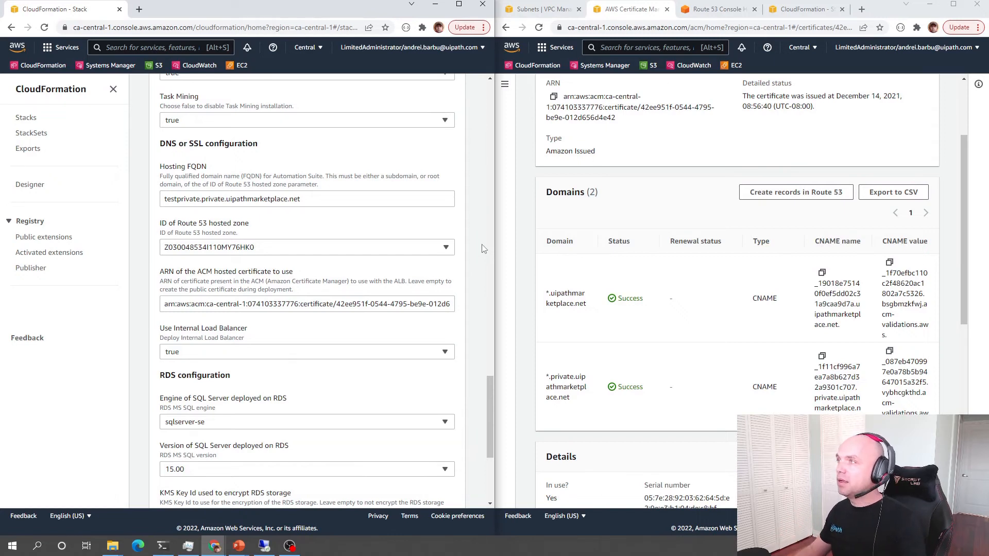
mouse_move(716, 9)
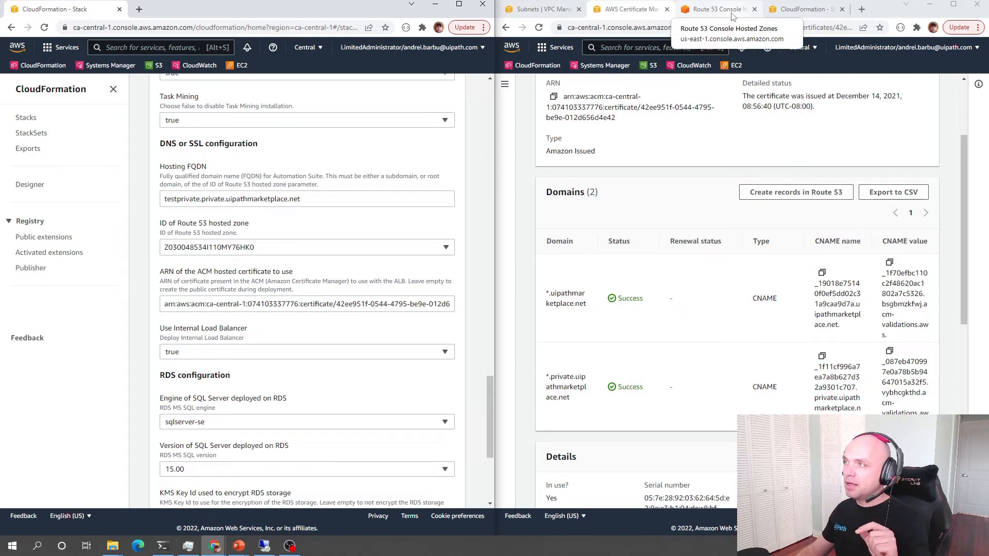
- Compare the private.uipathmarketplace.net hosted zone ID with Z030048534I110MY76HK0 in Route 53
click(714, 8)
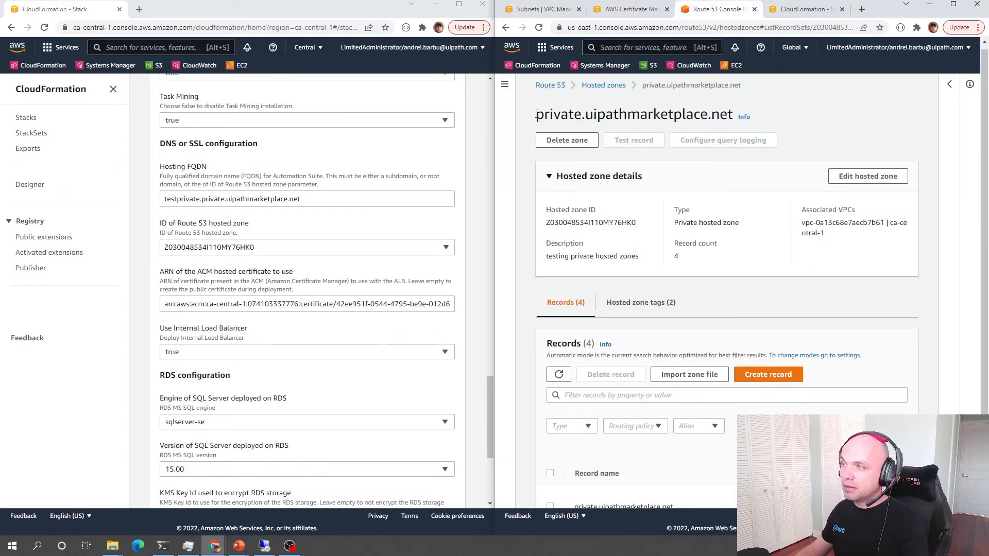
mouse_move(790, 103)
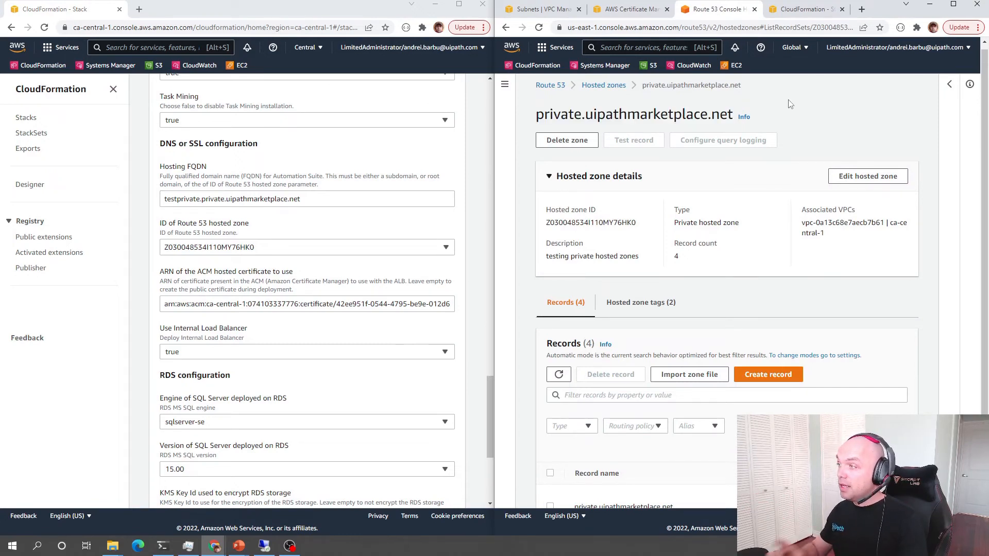
double_click(876, 222)
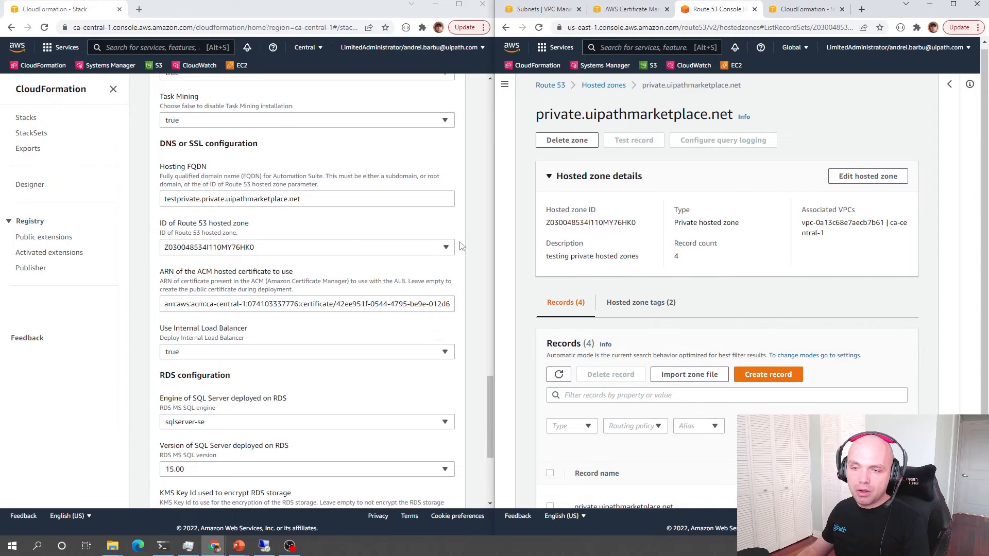
- Finish the parameters and stack options pages, then test the UiPathFQDN with dig
scroll(down, 3)
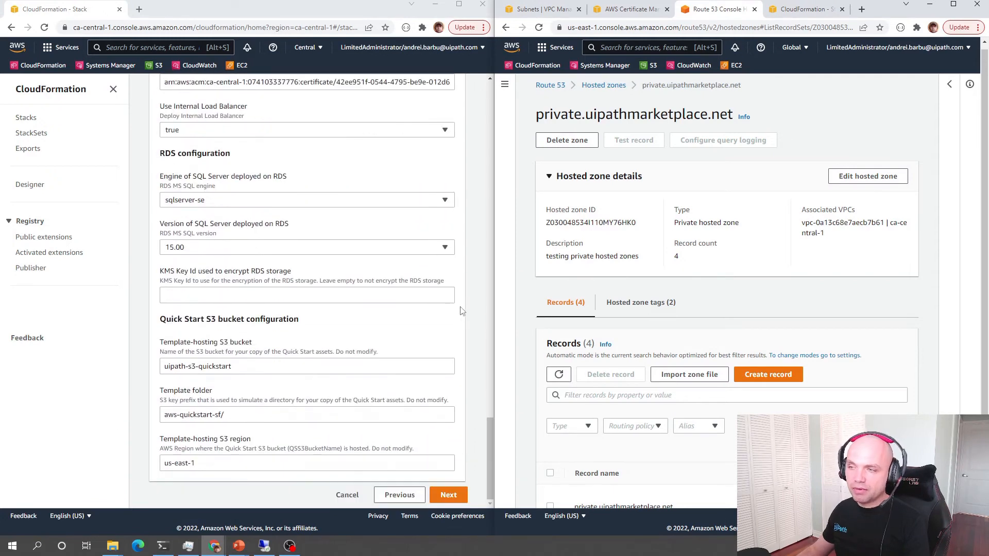
click(449, 495)
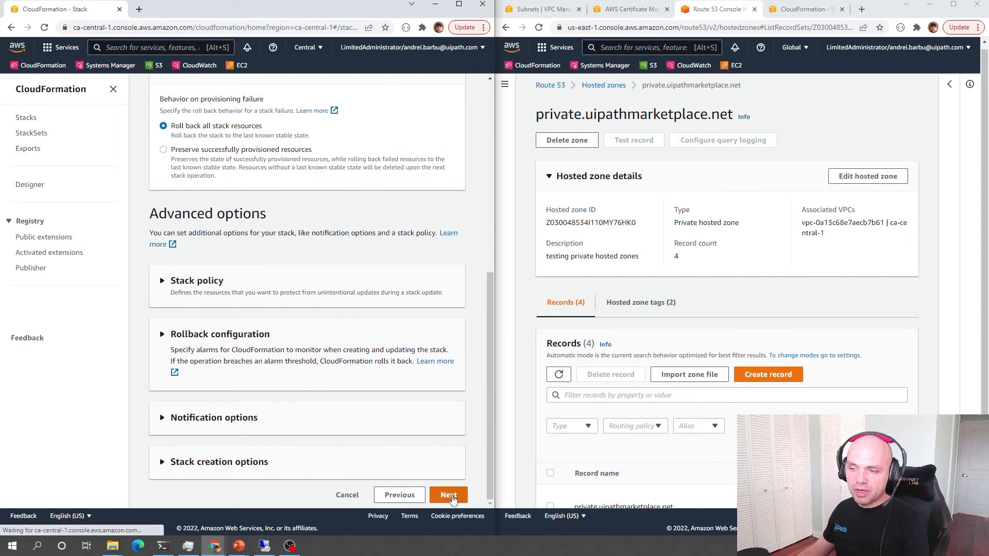
click(449, 494)
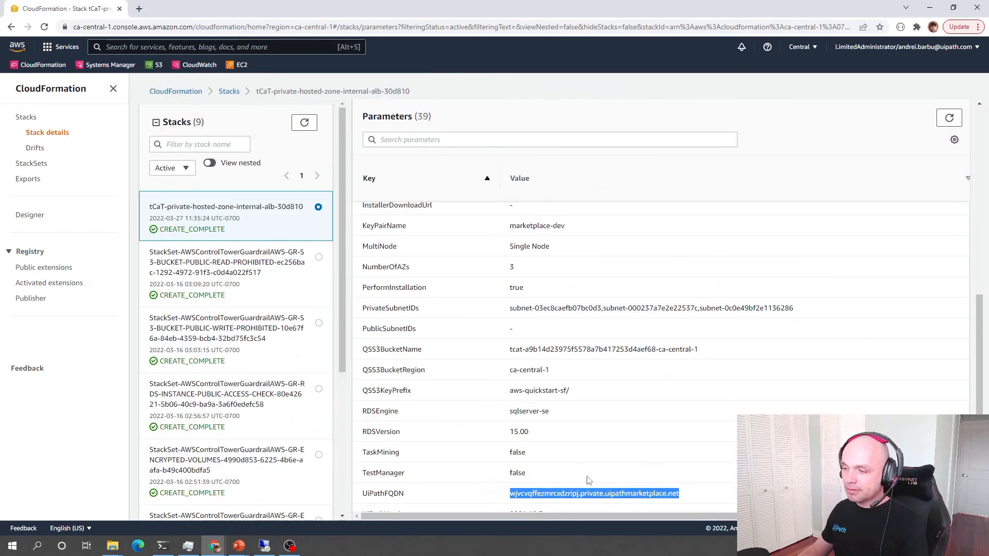
mouse_move(705, 498)
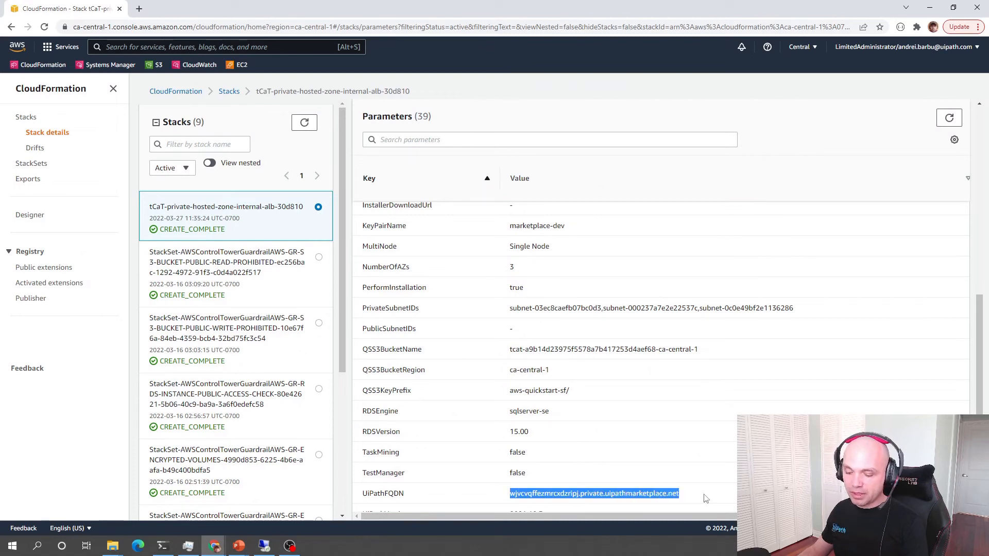
mouse_move(542, 393)
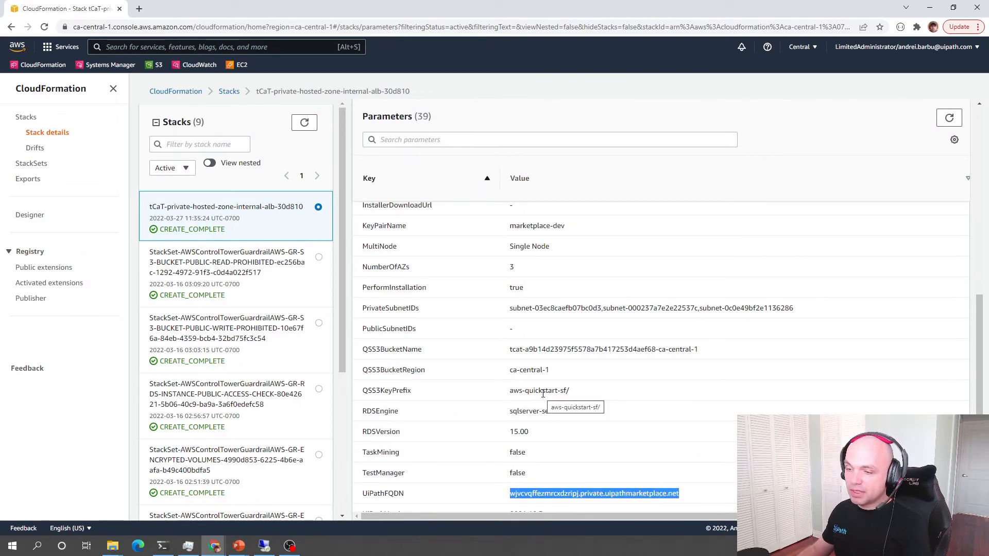
click(162, 546)
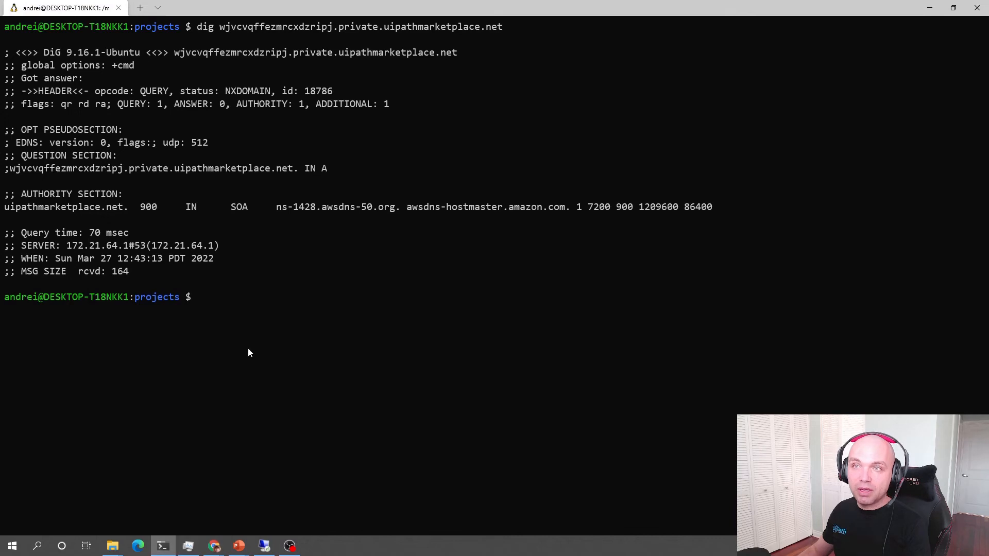
- Rerun dig on the stack FQDN locally, then move to the EC2 remote desktop
text(di)
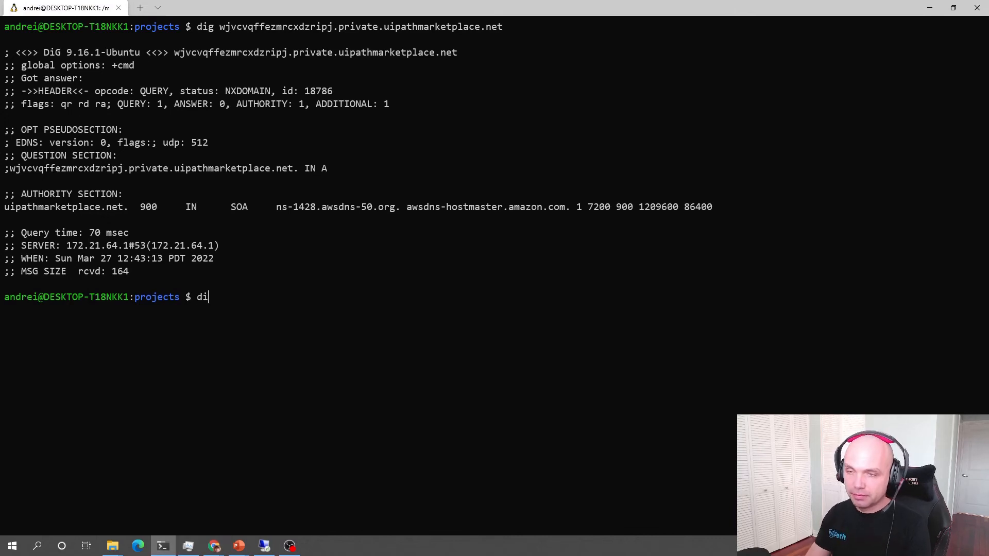
key(Return)
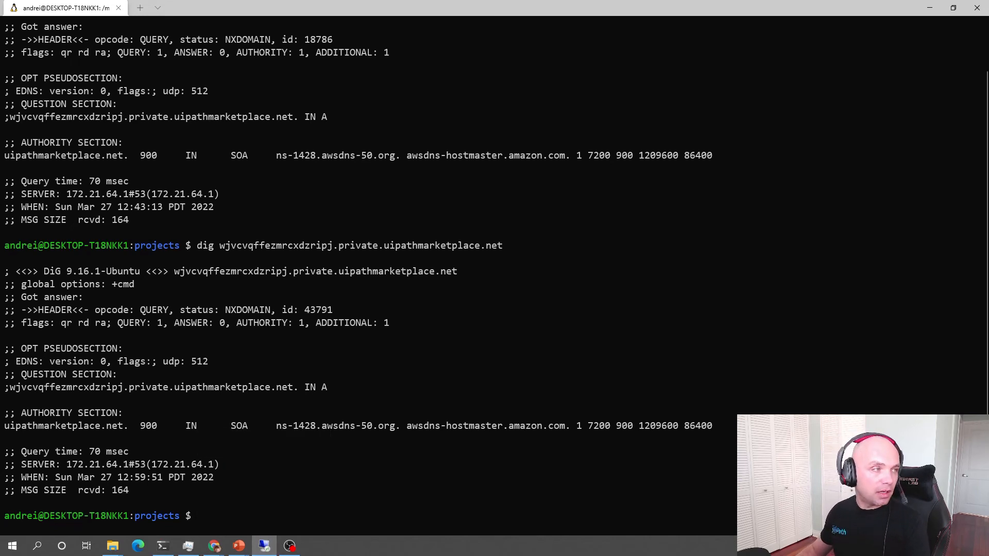
click(137, 546)
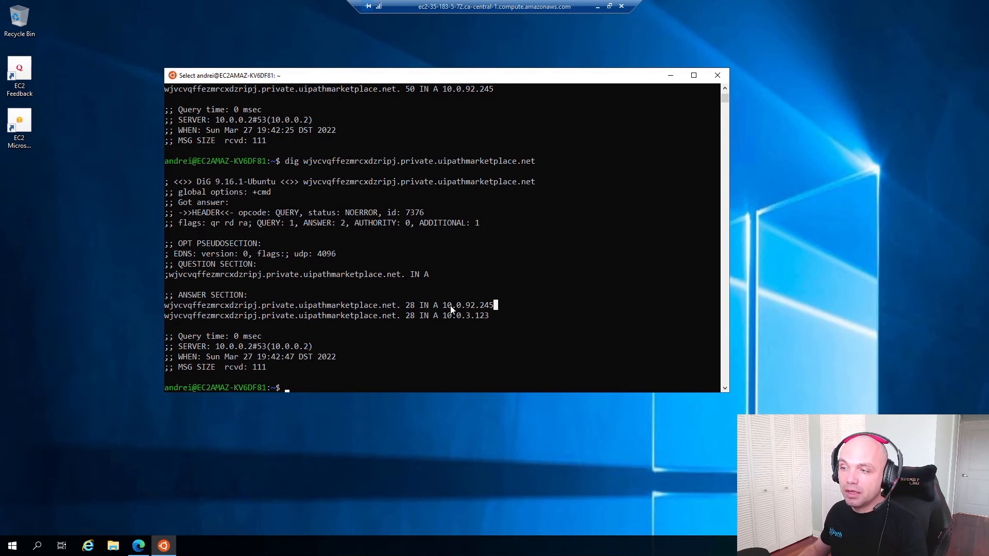
double_click(468, 306)
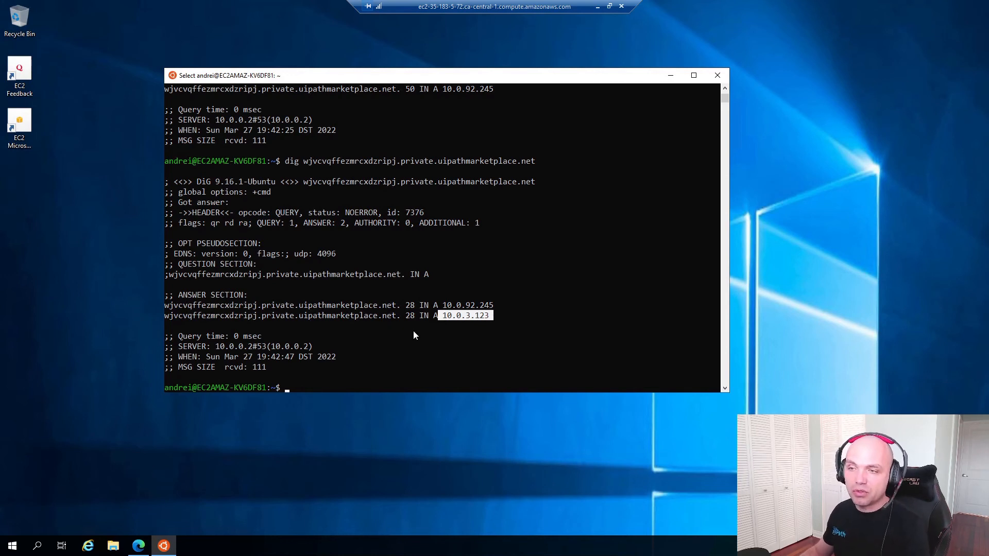
text(curl)
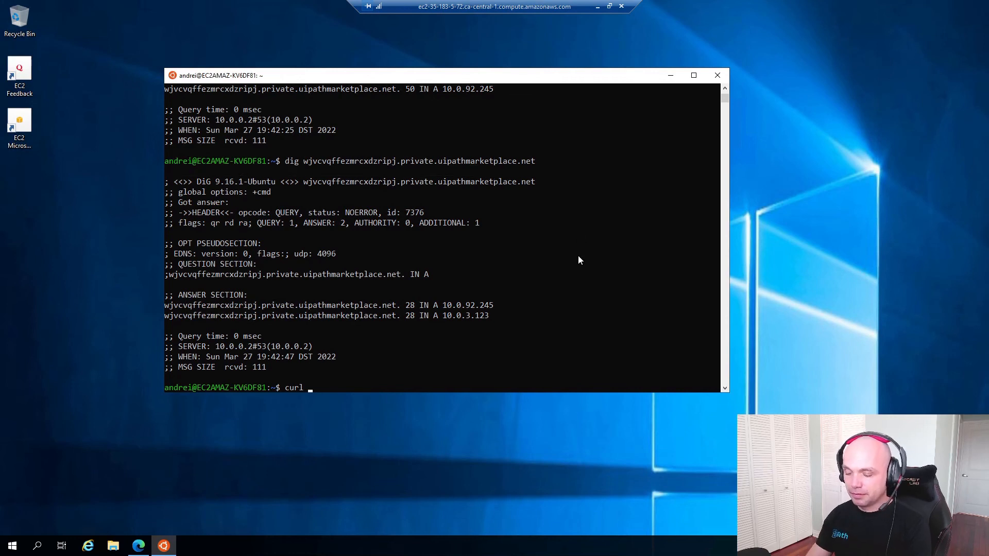
text(https://)
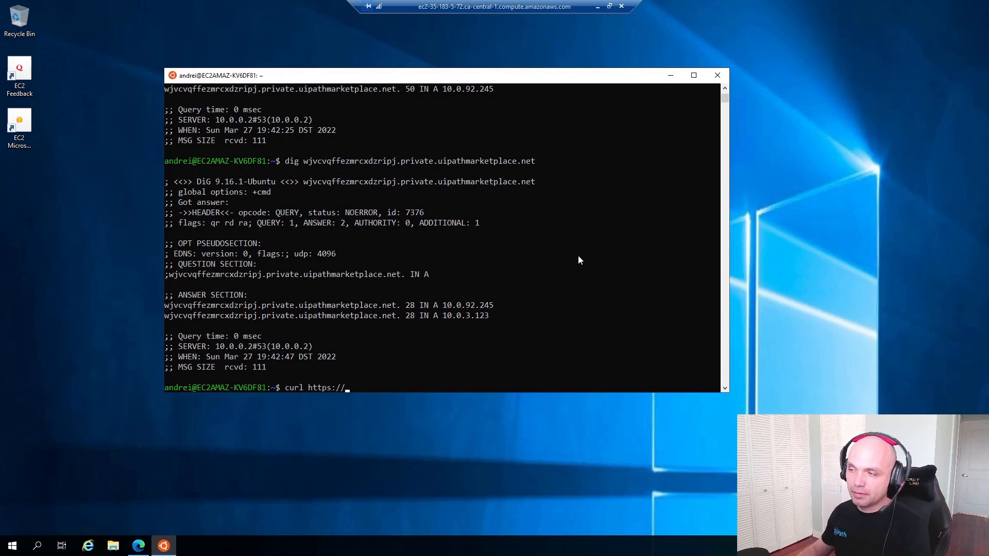
text(wjvcvqffezmrcxdzripj.private.uipathmarketplace.net)
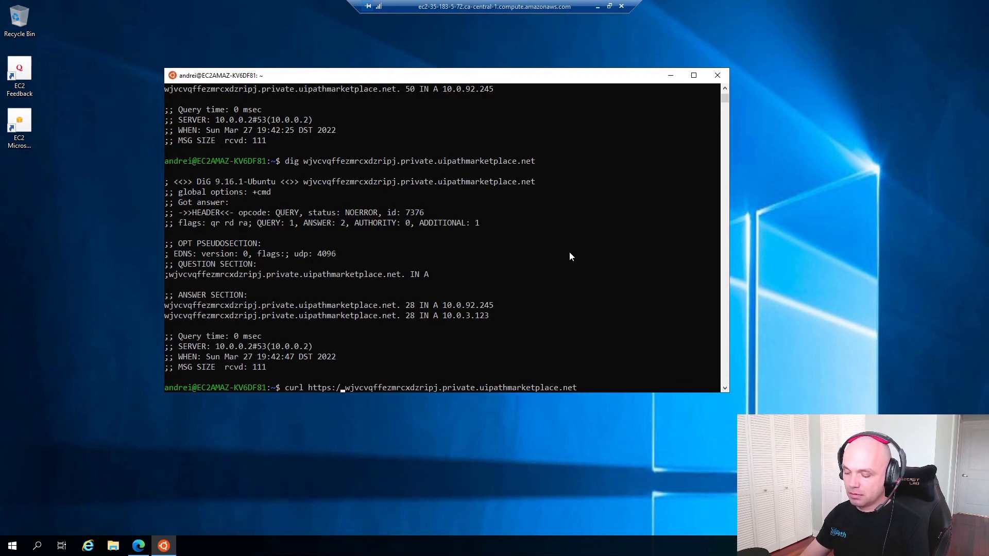
key(Return)
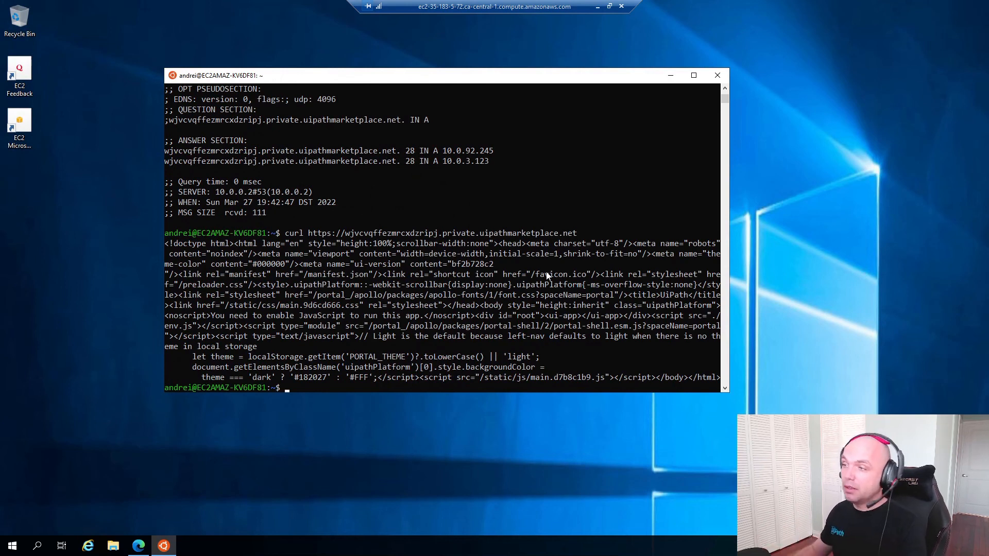
mouse_move(166, 389)
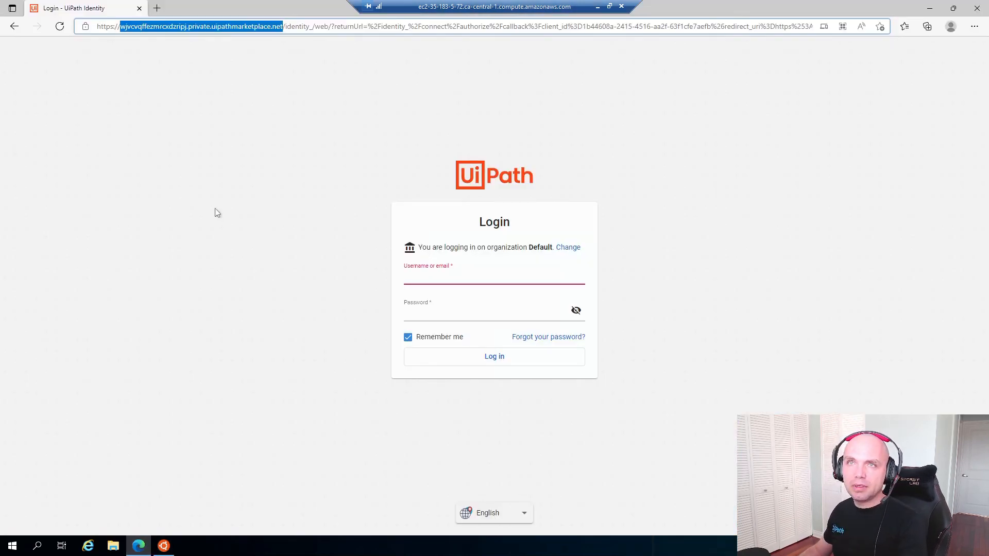
click(494, 277)
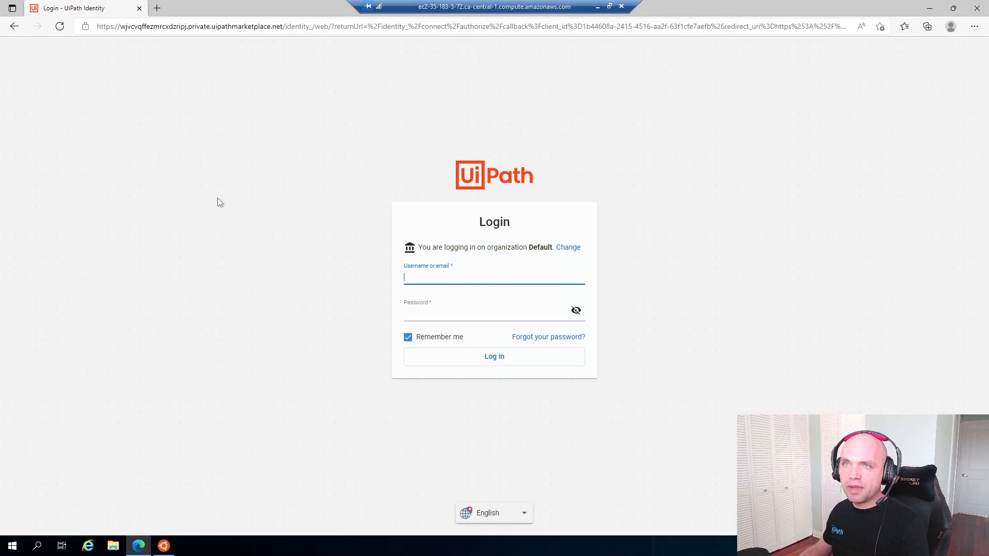